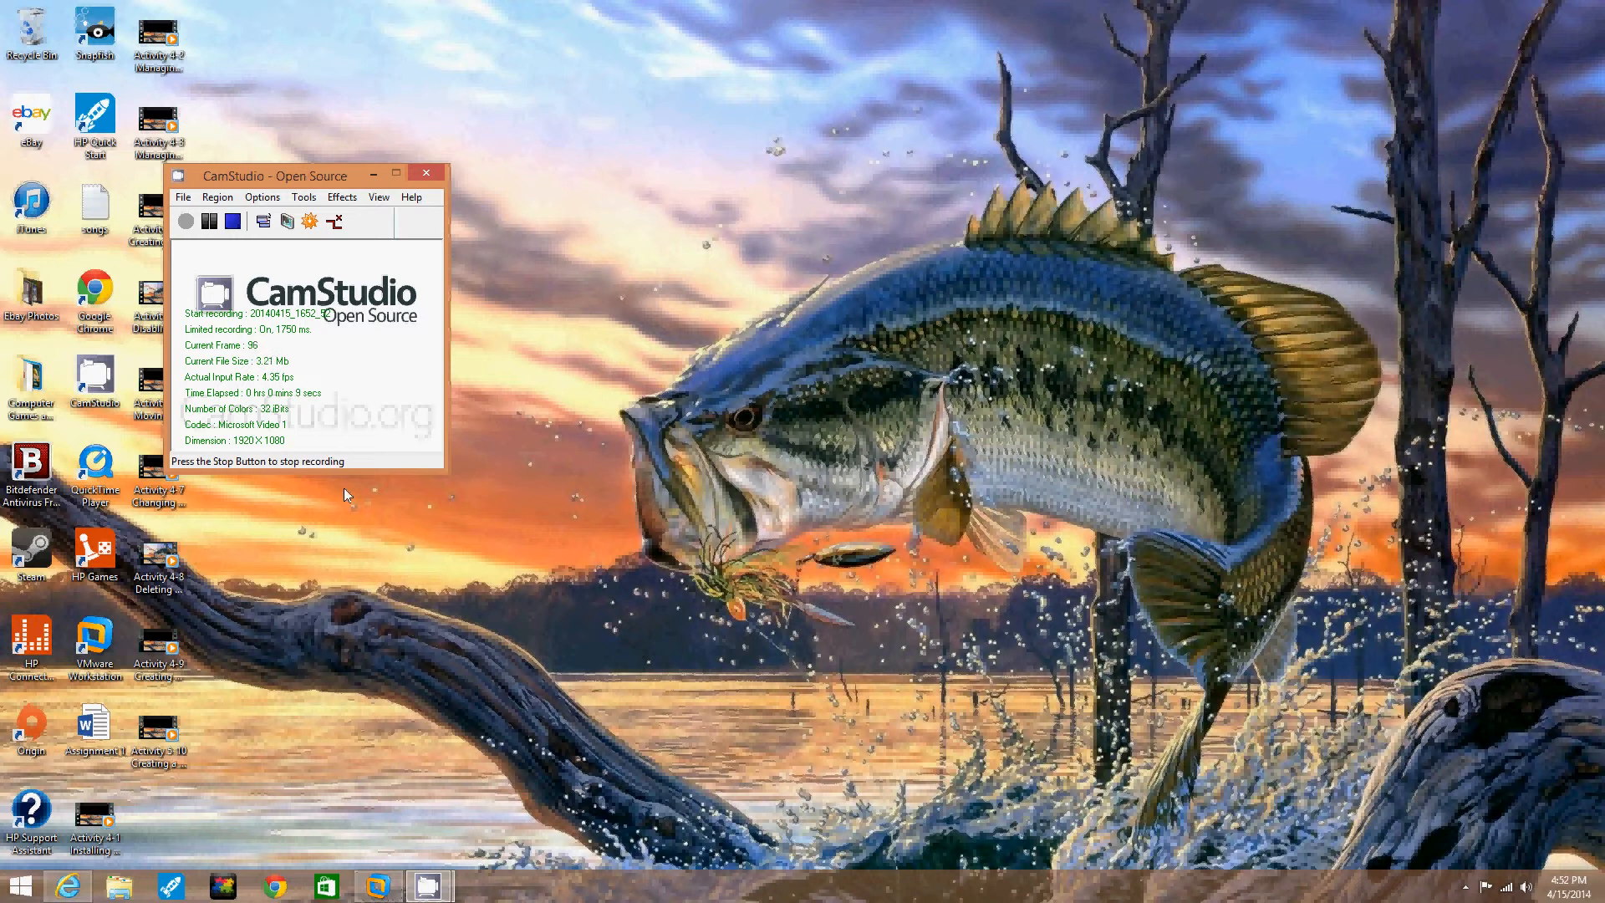
mouse_move(391, 537)
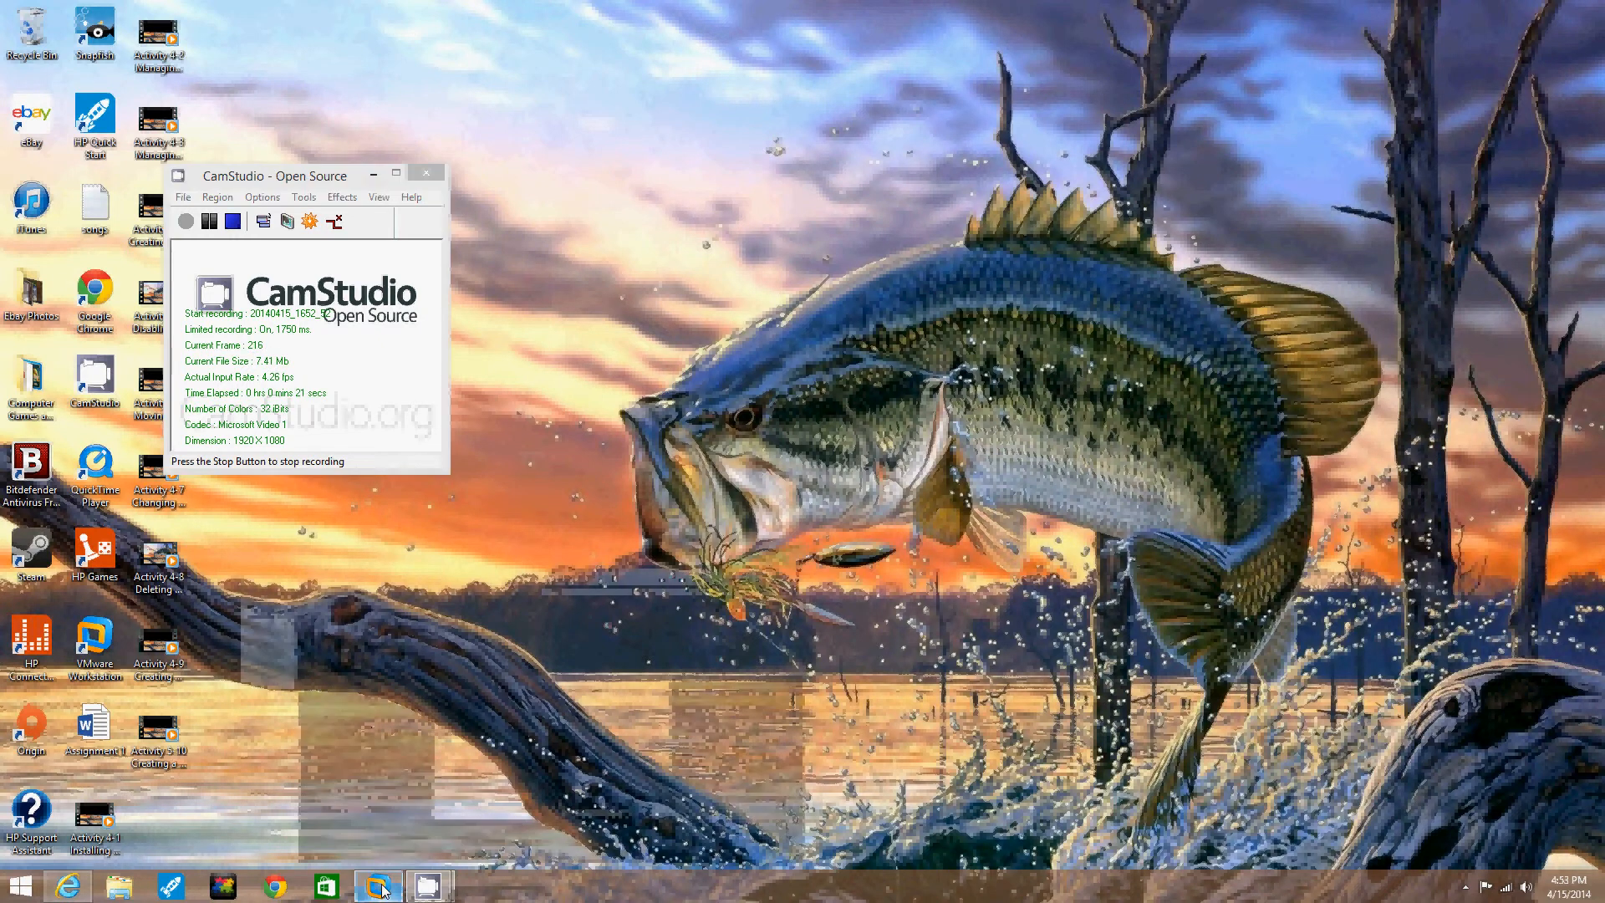
Step: Switch to the Windows Server 2008 VM and launch DFS Management from Administrative Tools
left_click(375, 886)
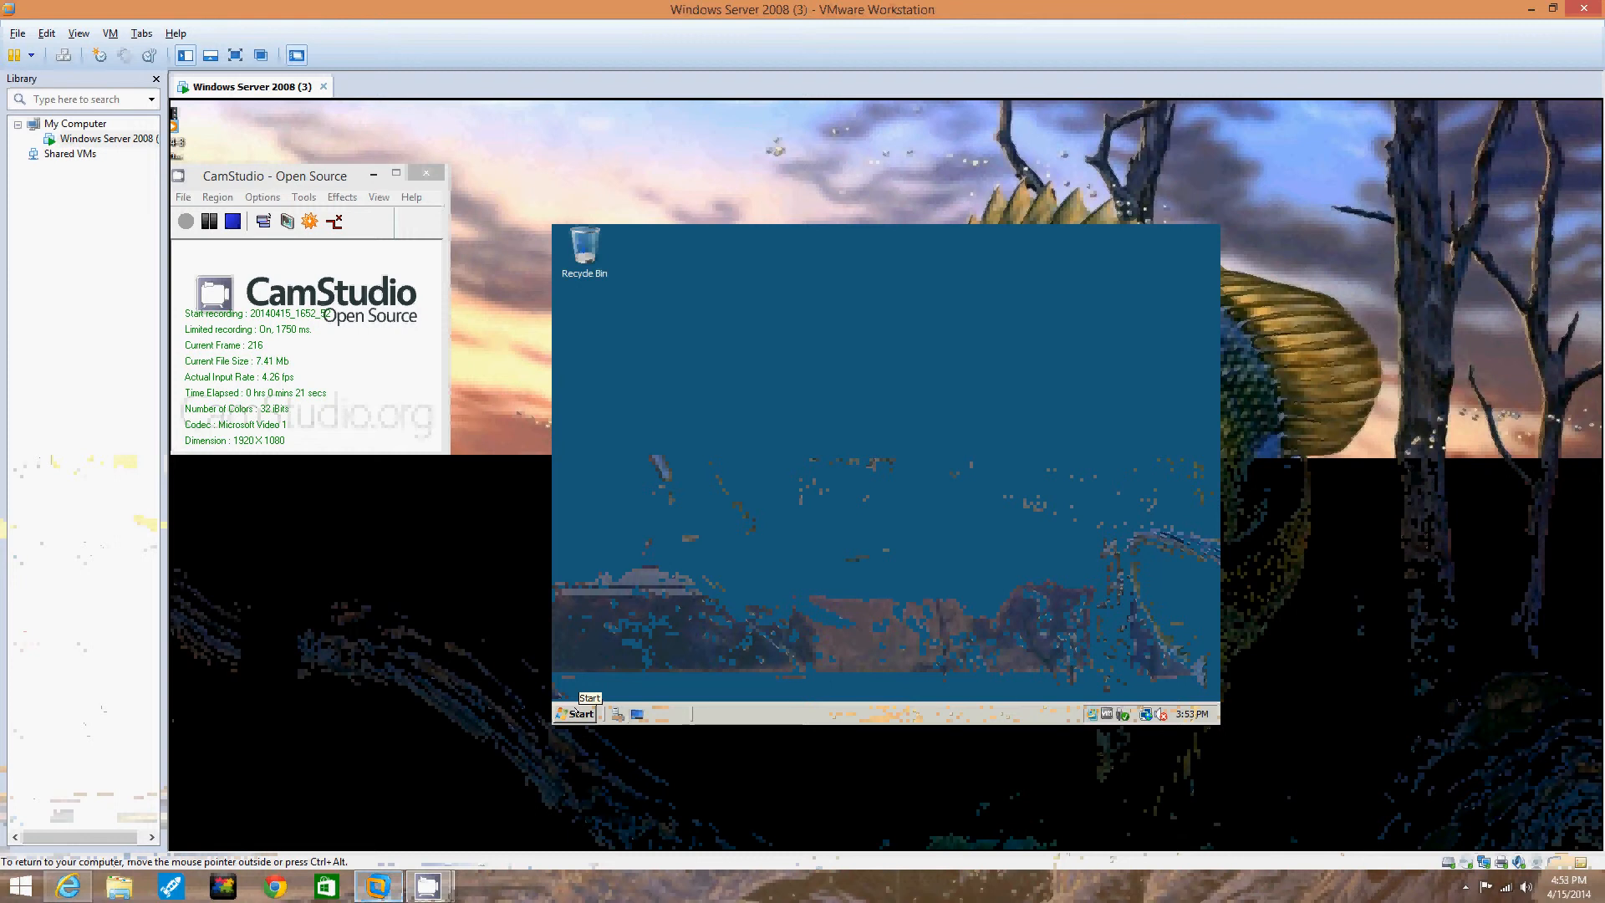
left_click(574, 713)
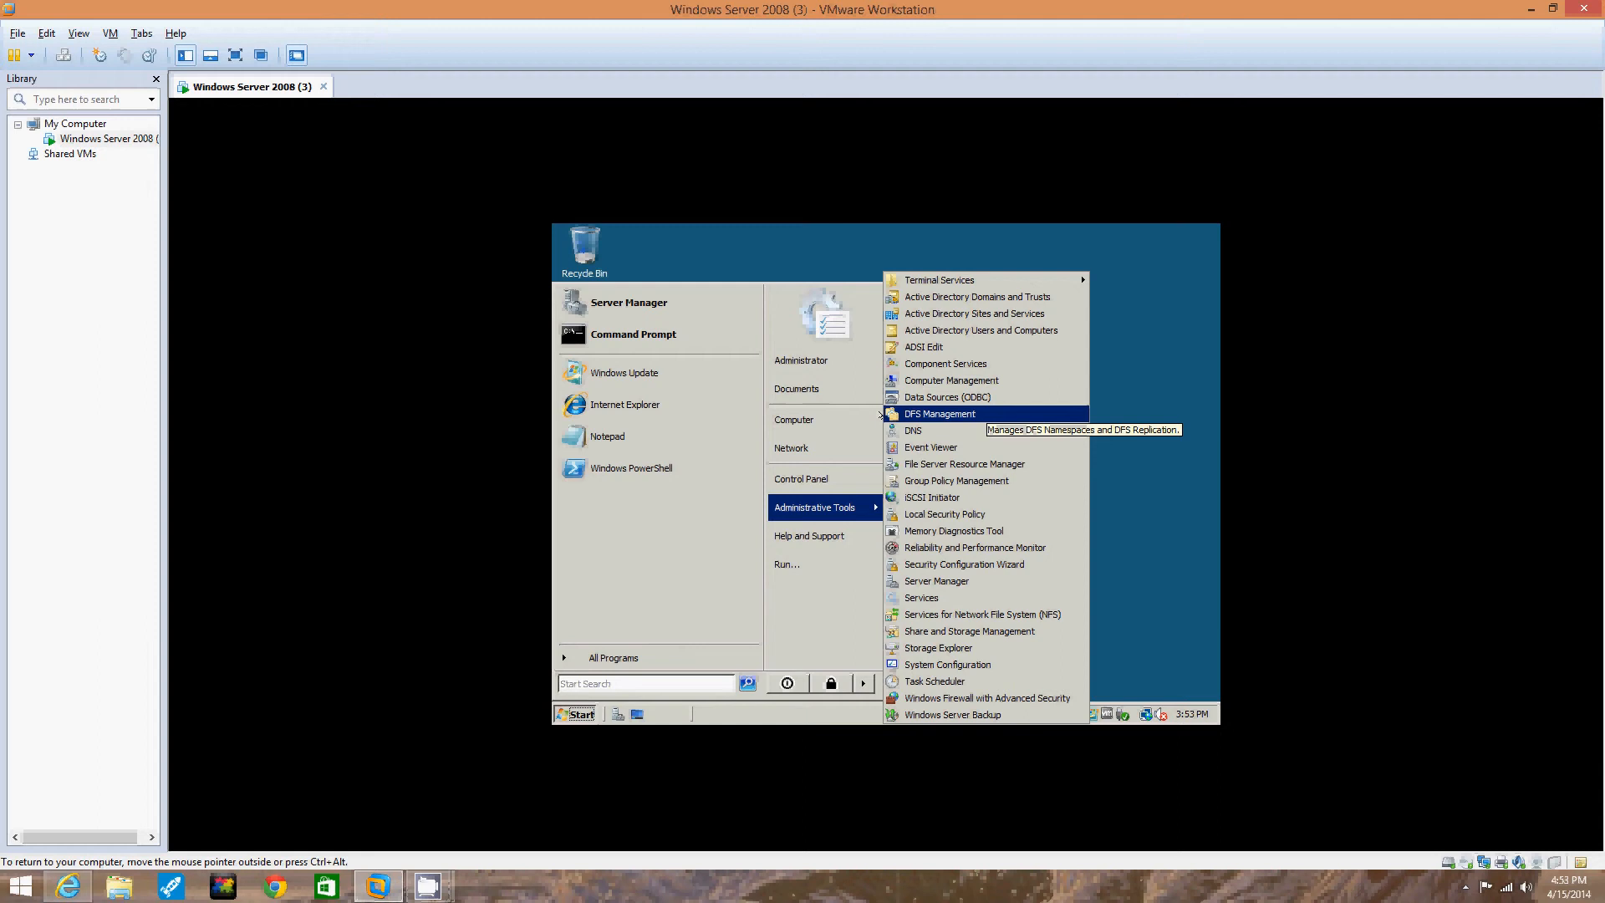
left_click(938, 414)
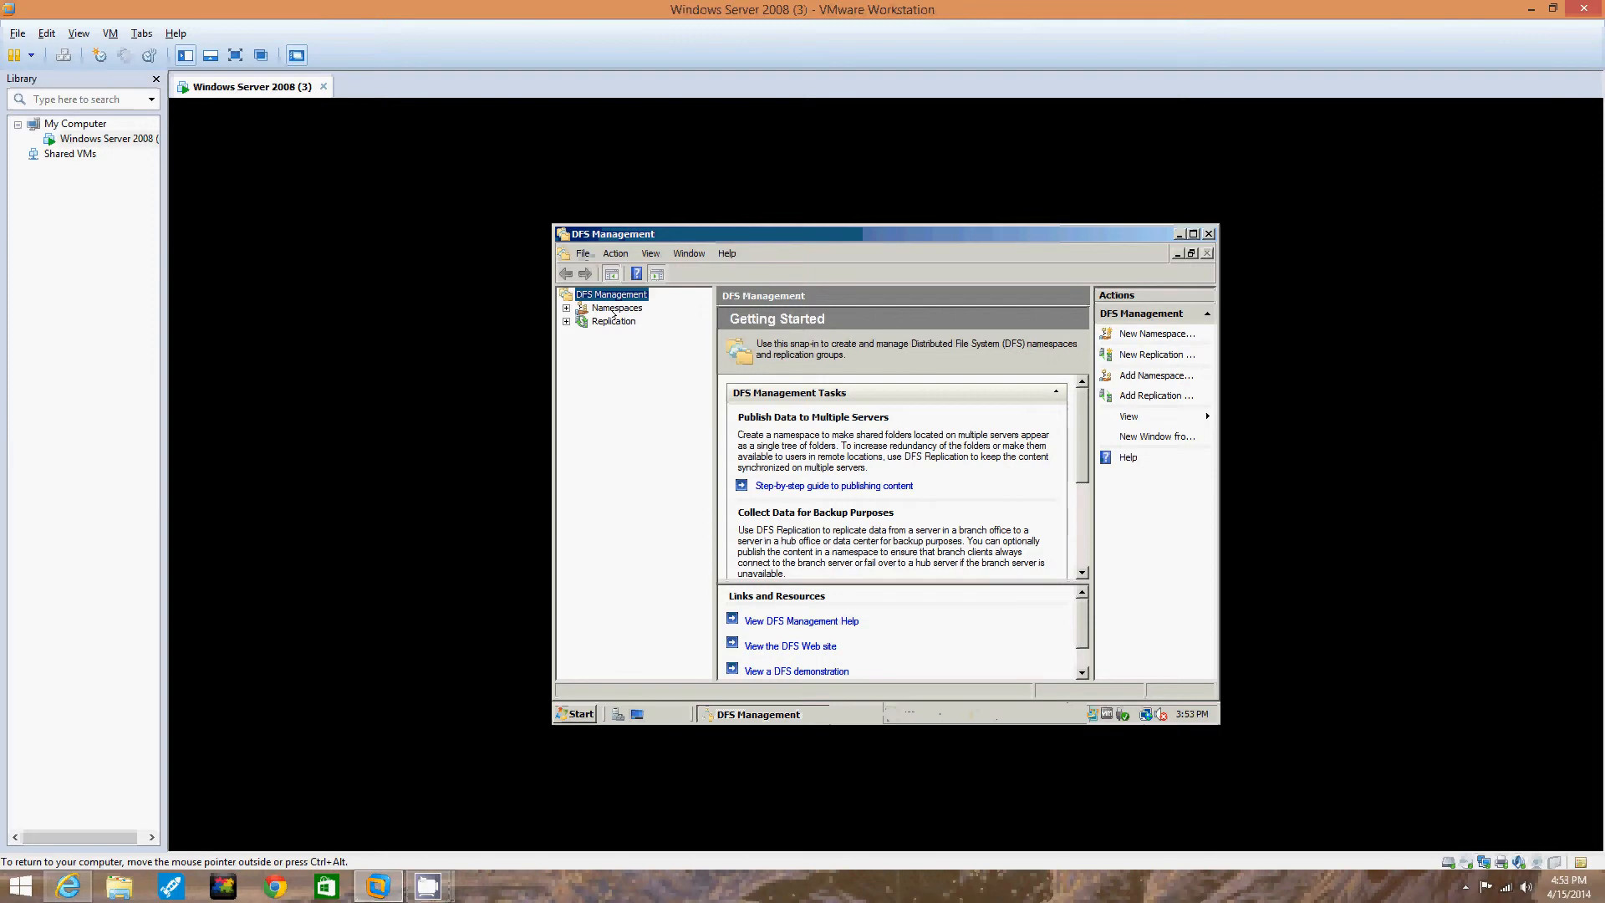
Step: Start a New Folder in the \\jjcomp.com\Public namespace under Namespaces
left_click(617, 307)
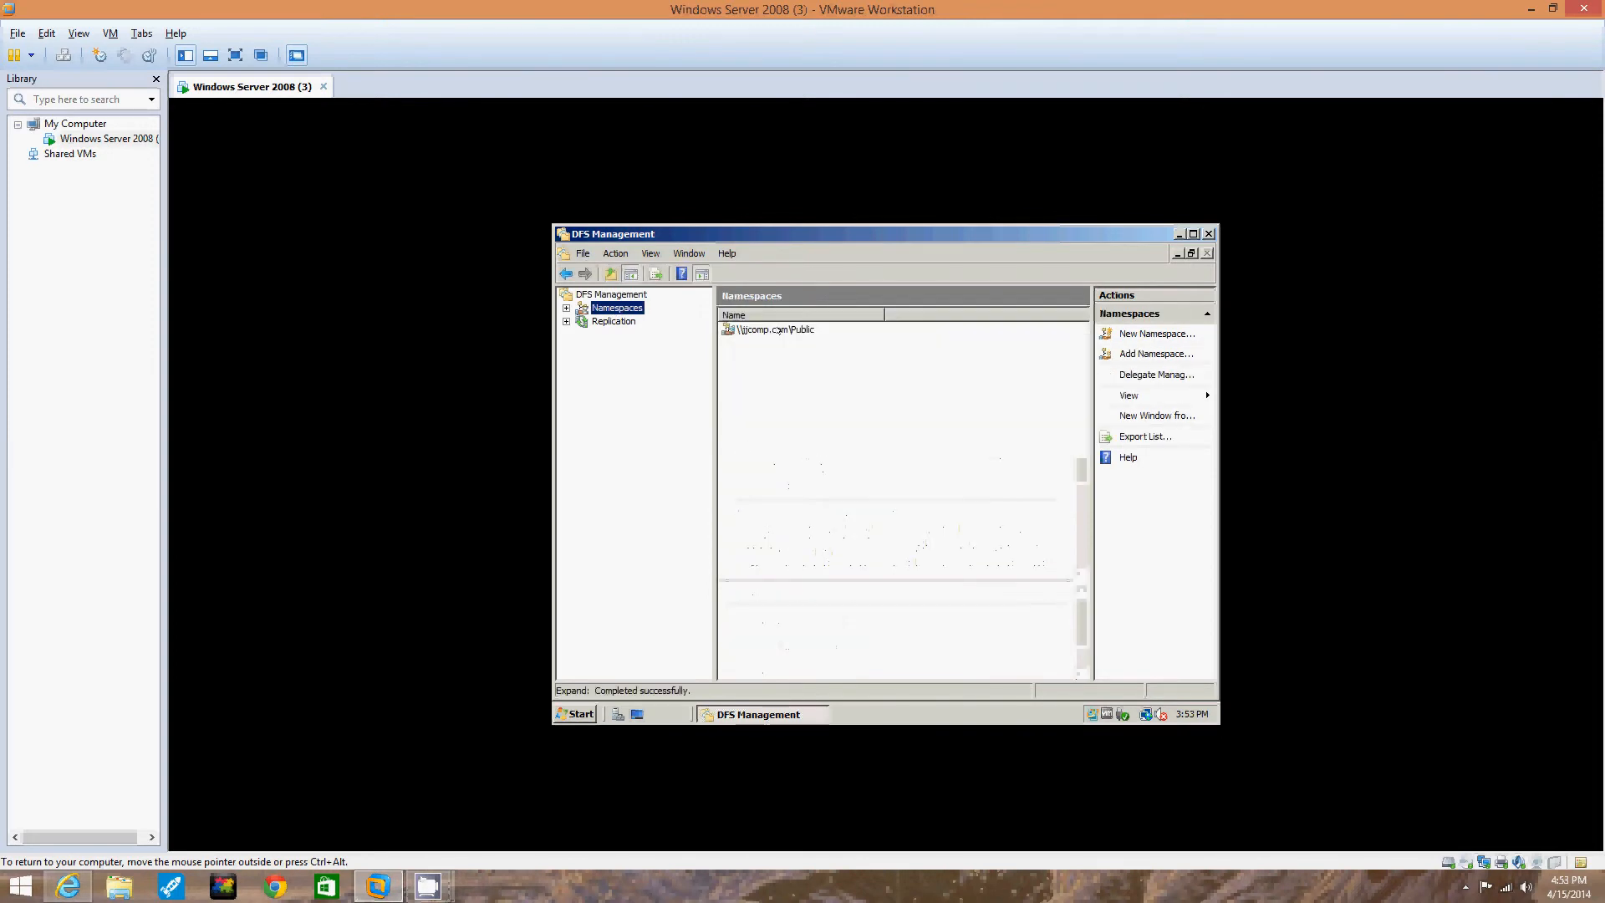
right_click(776, 328)
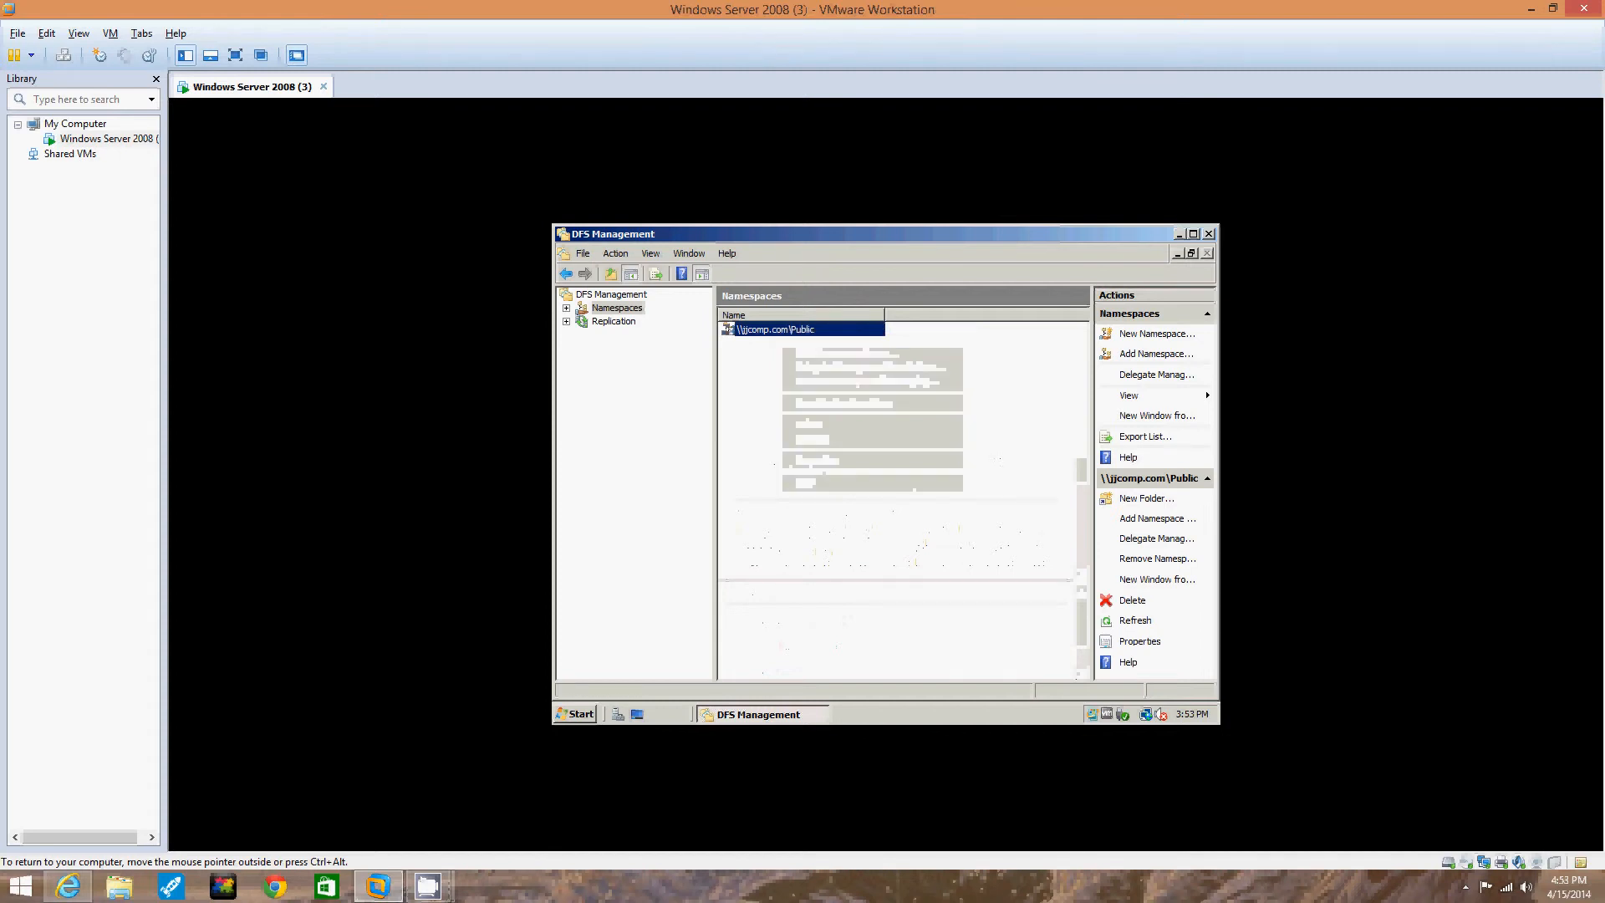
left_click(1146, 497)
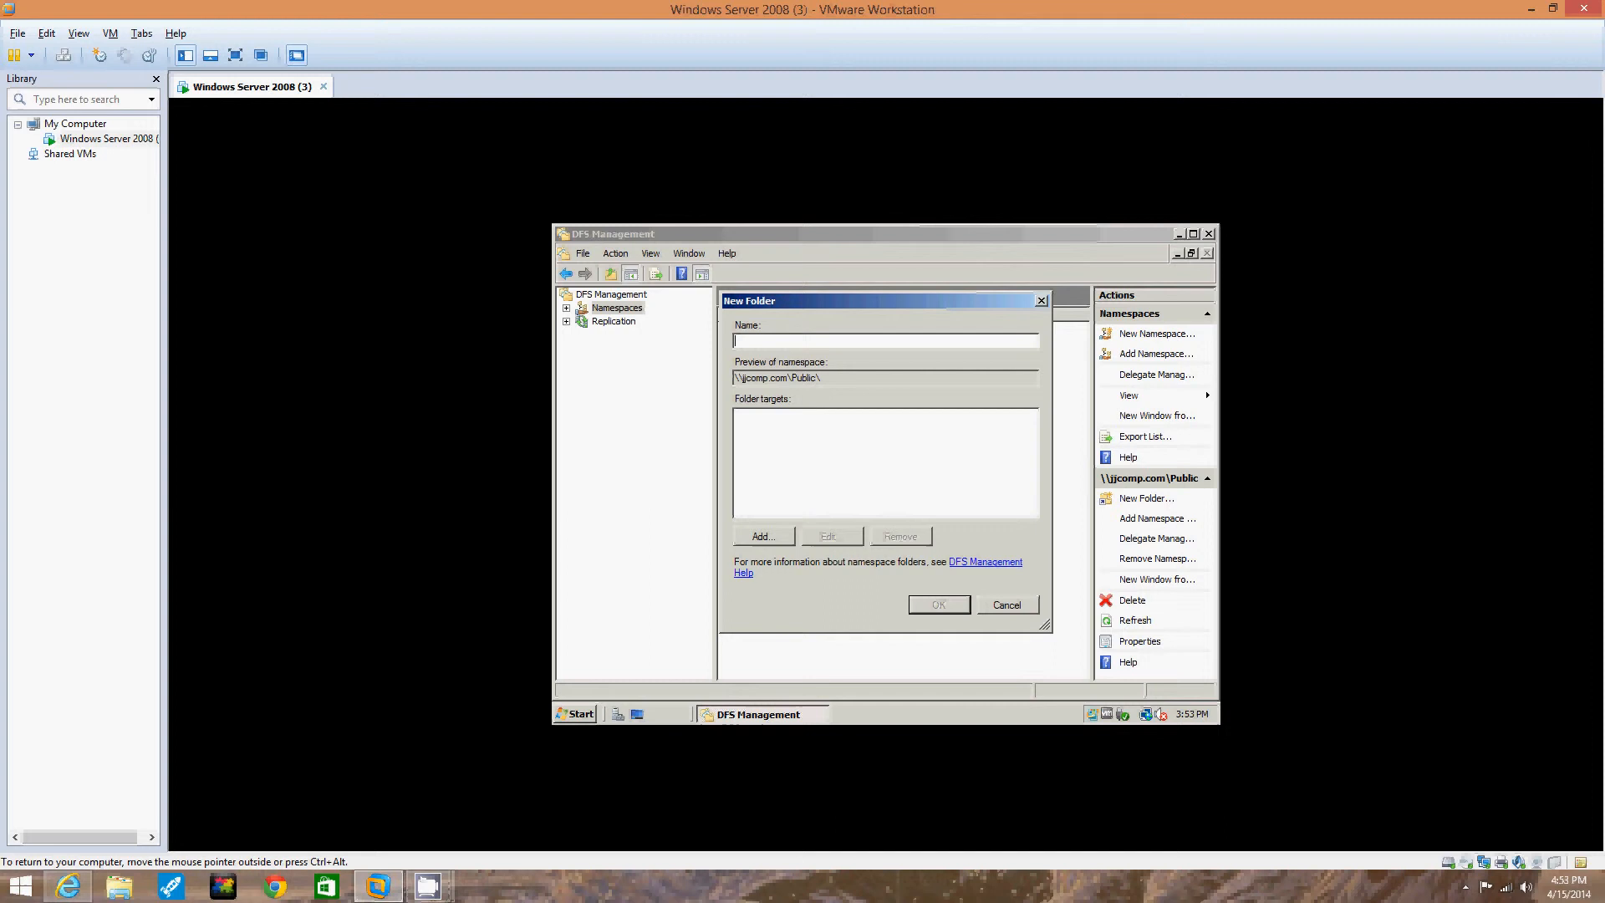
Step: Enter DocumentationJJ as the folder name and begin adding a folder target
type("D")
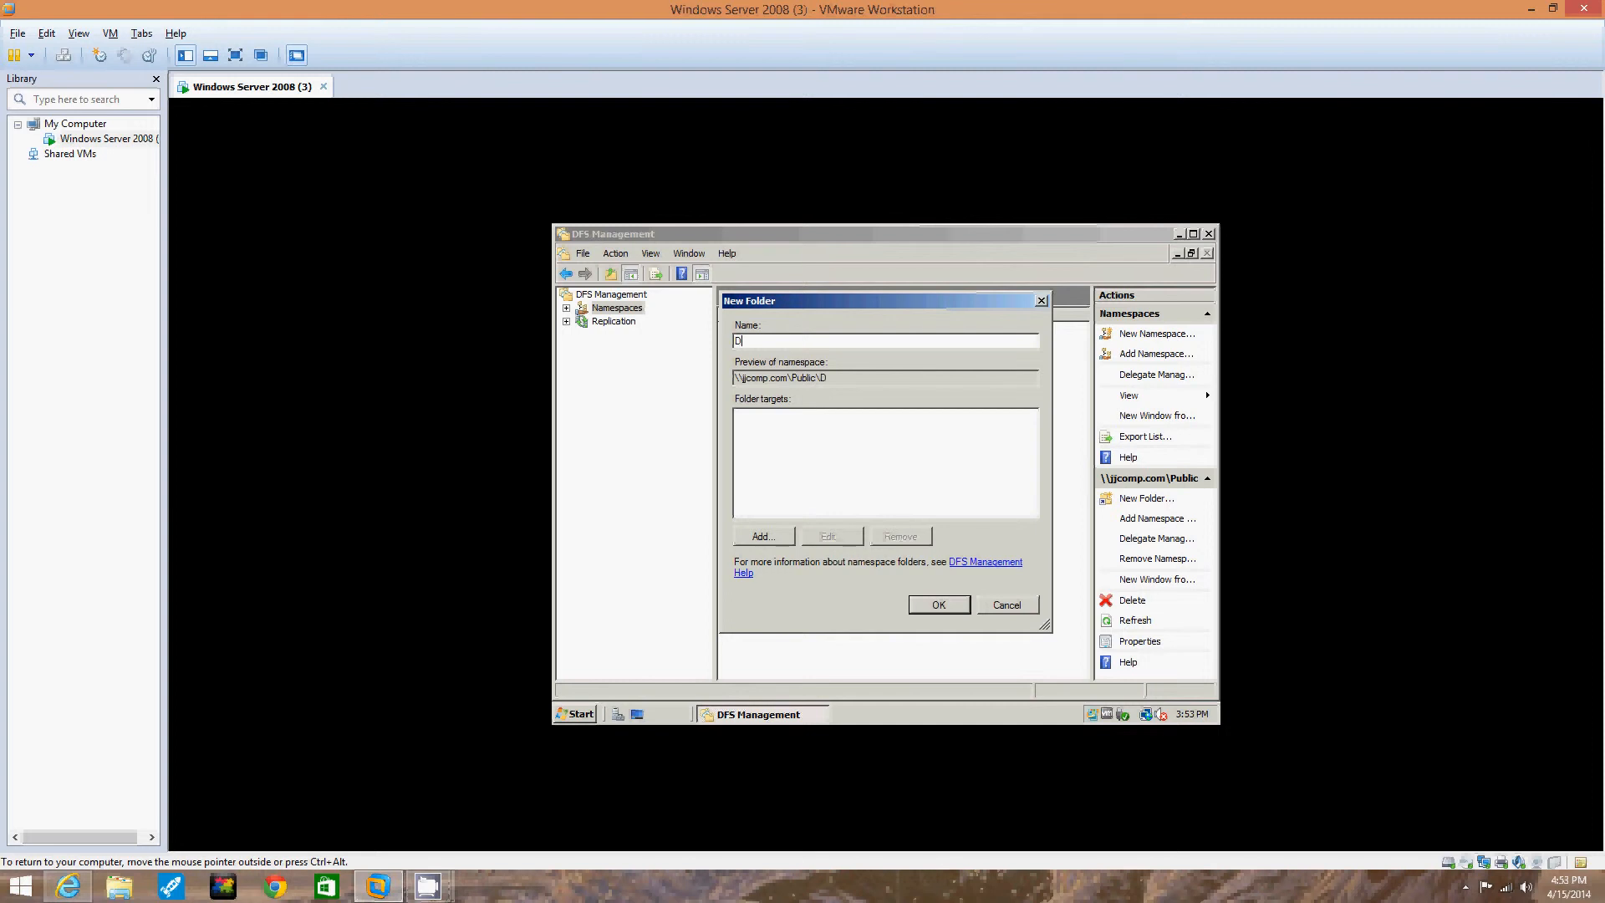
type("ocumen")
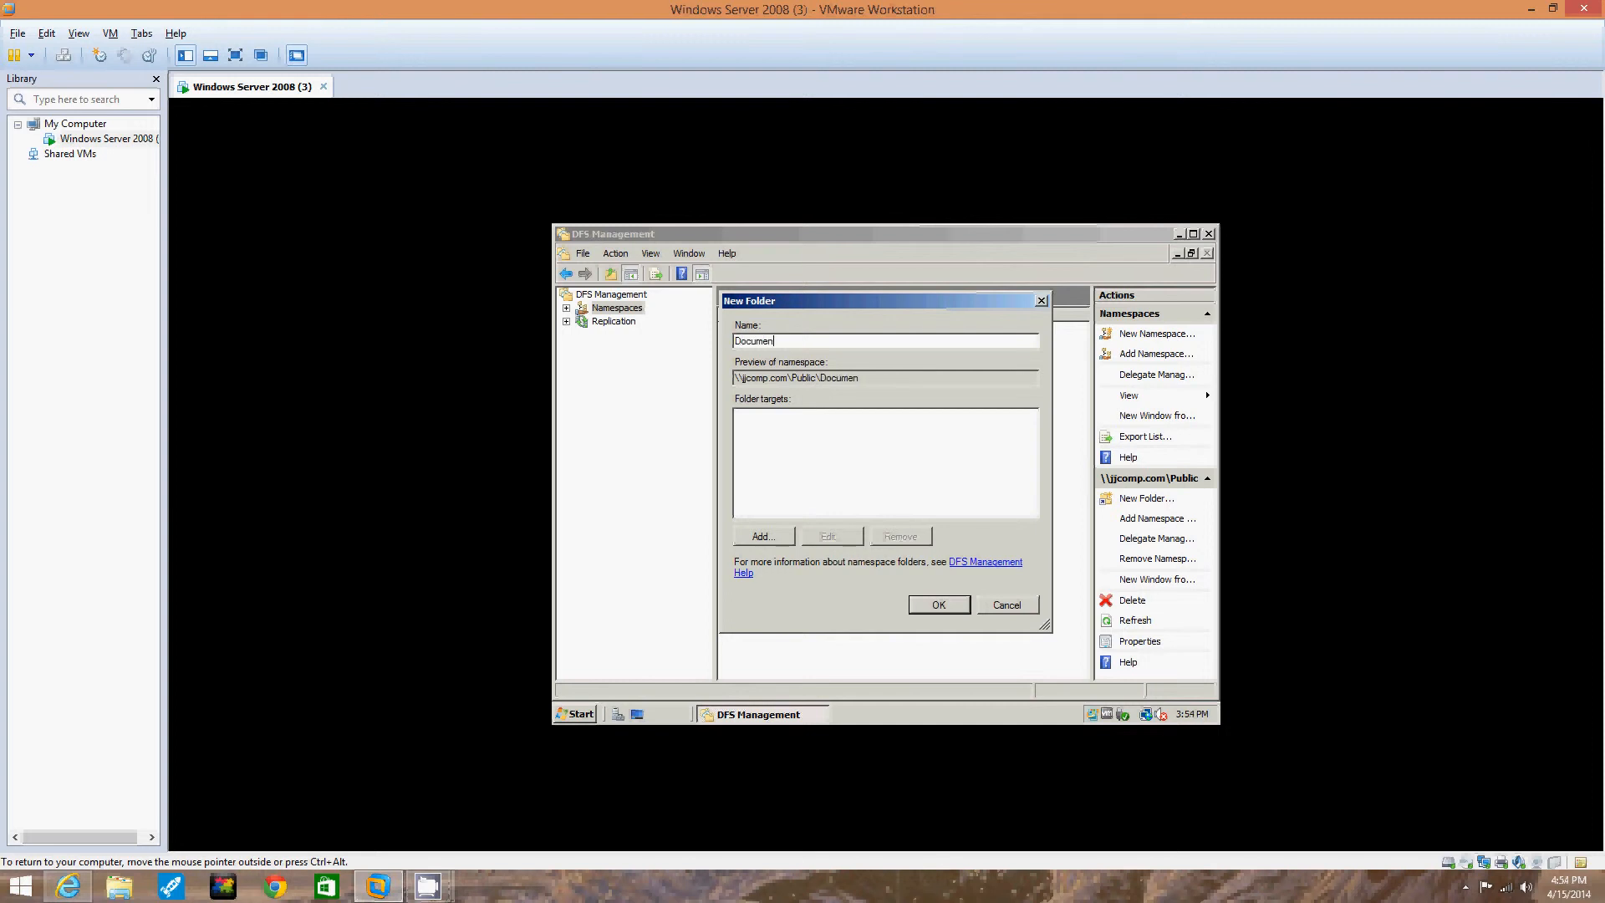
type("tation")
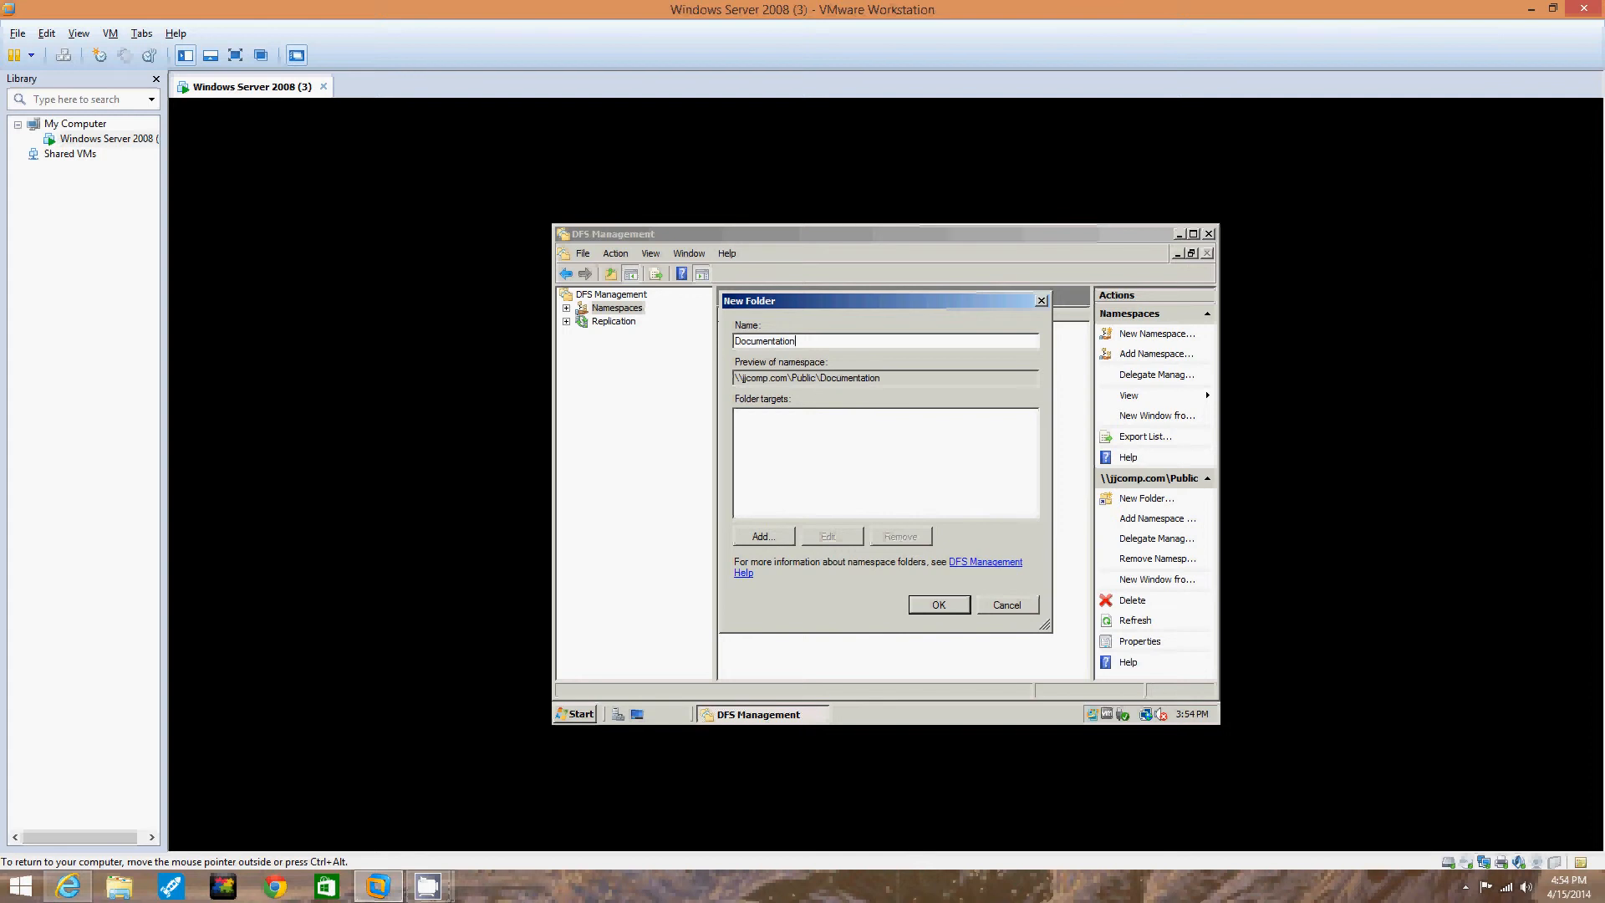
type(".J")
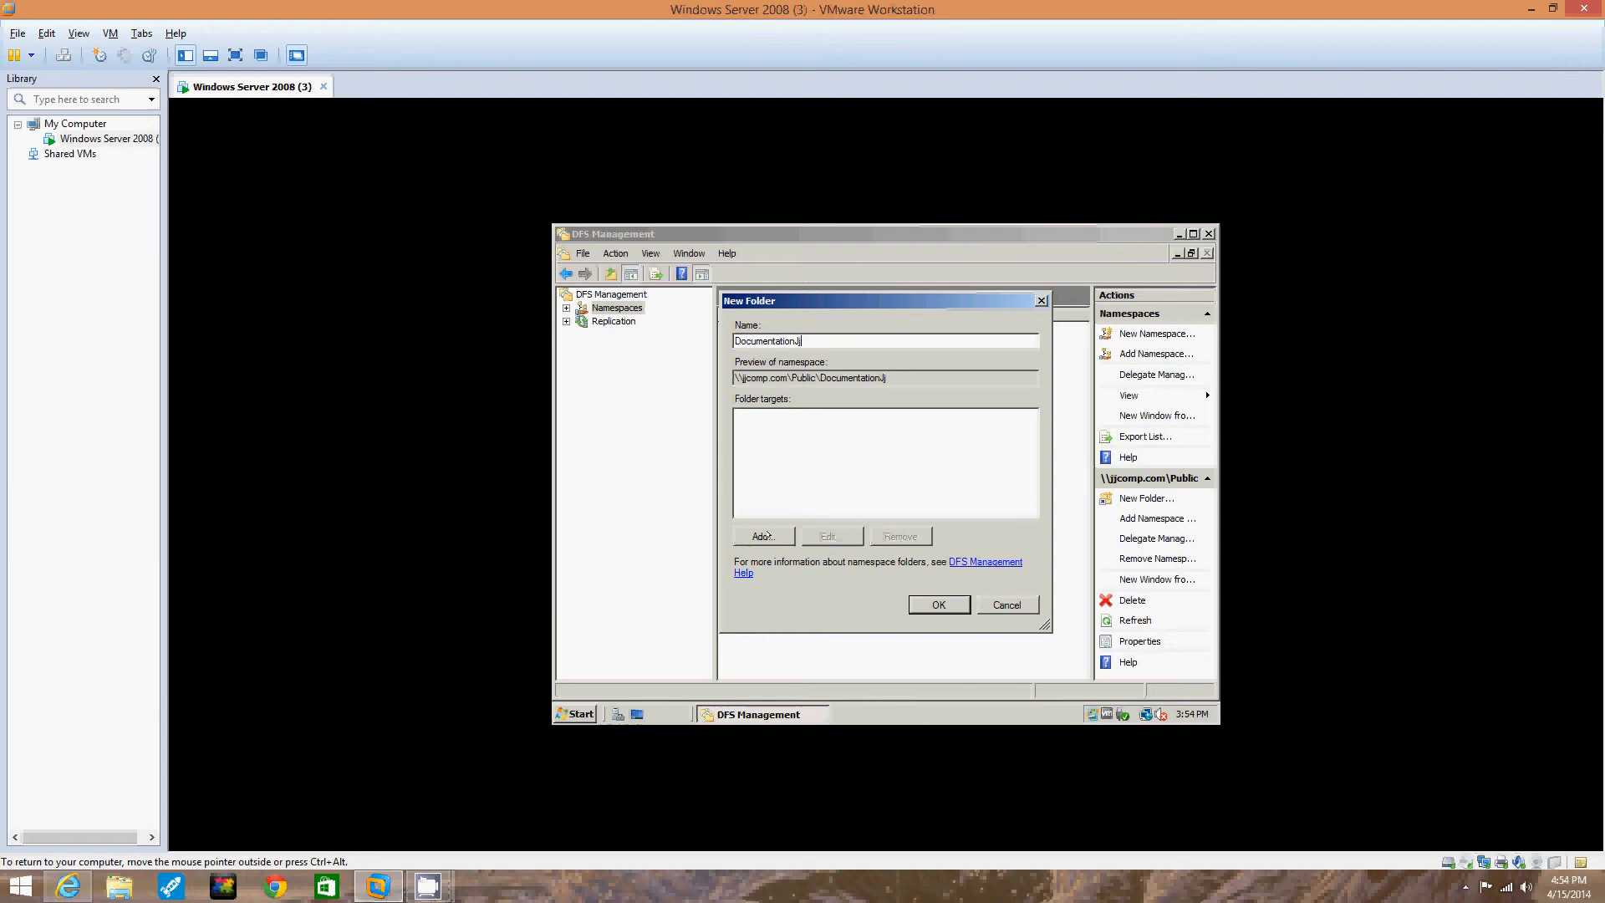
left_click(763, 535)
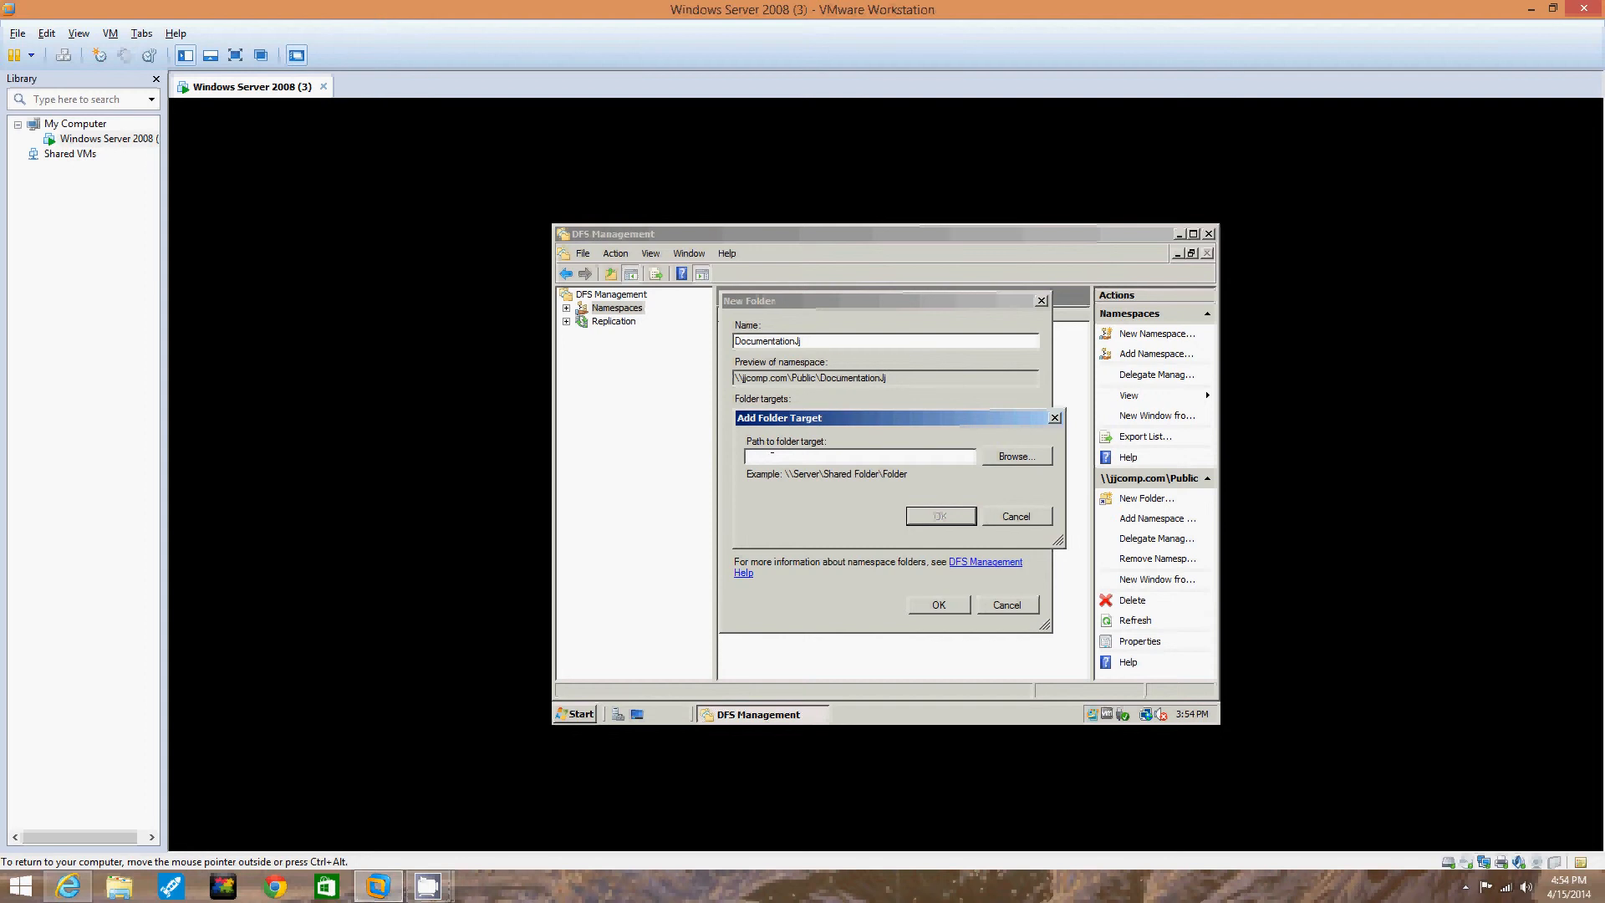
Step: Set the folder target to the \\WIN-JYJ5F5ARZMR\Namespace1 share
left_click(860, 456)
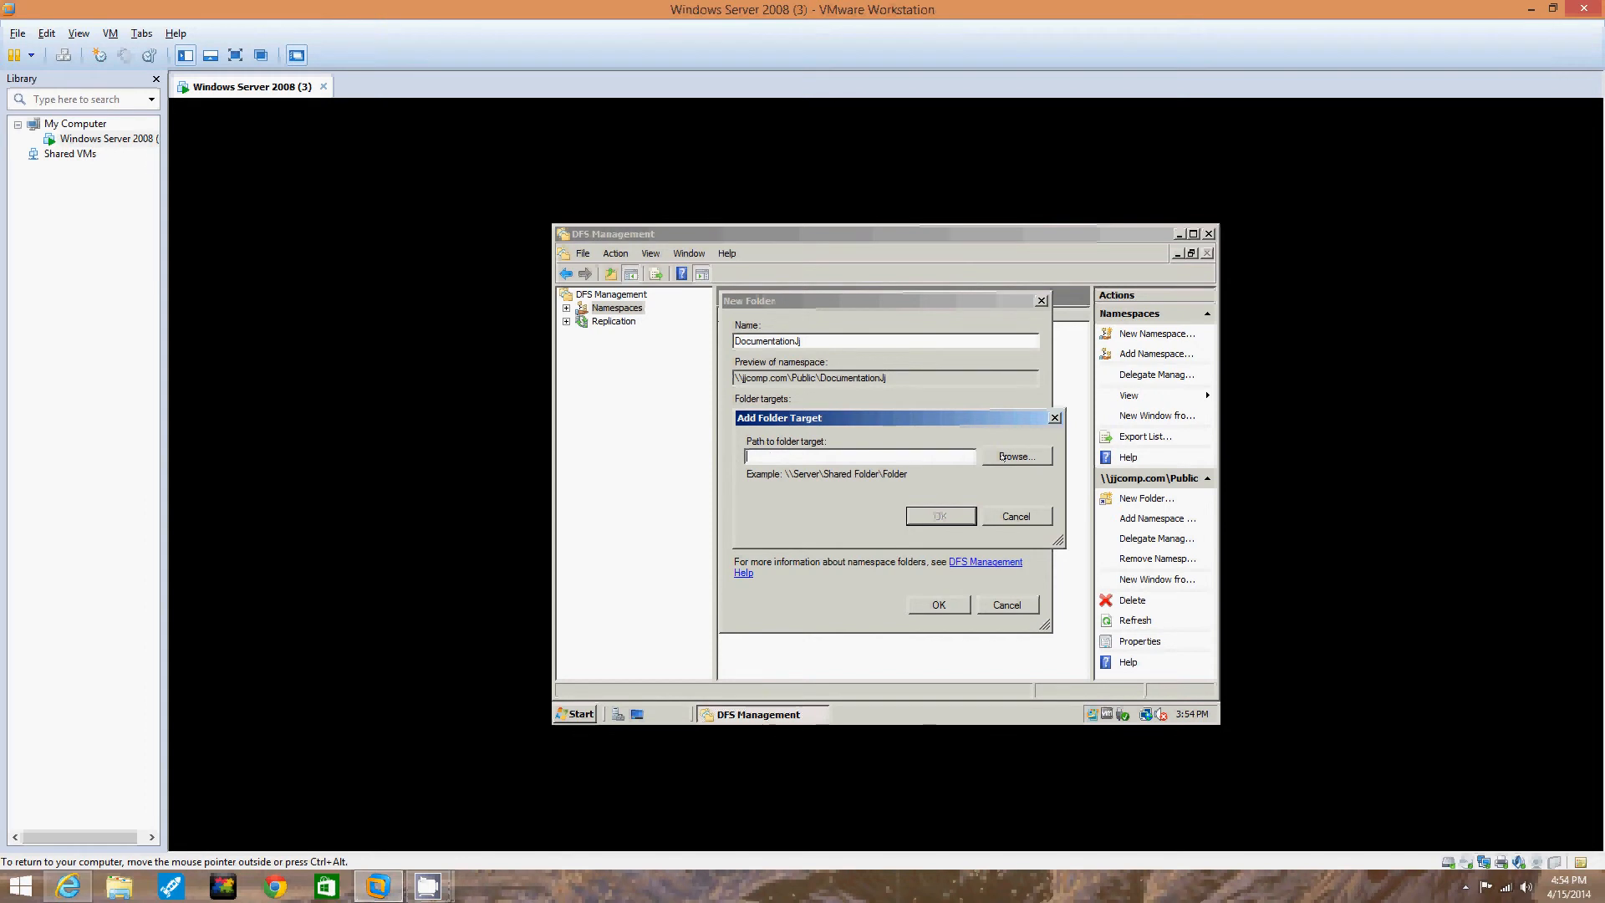
left_click(1016, 457)
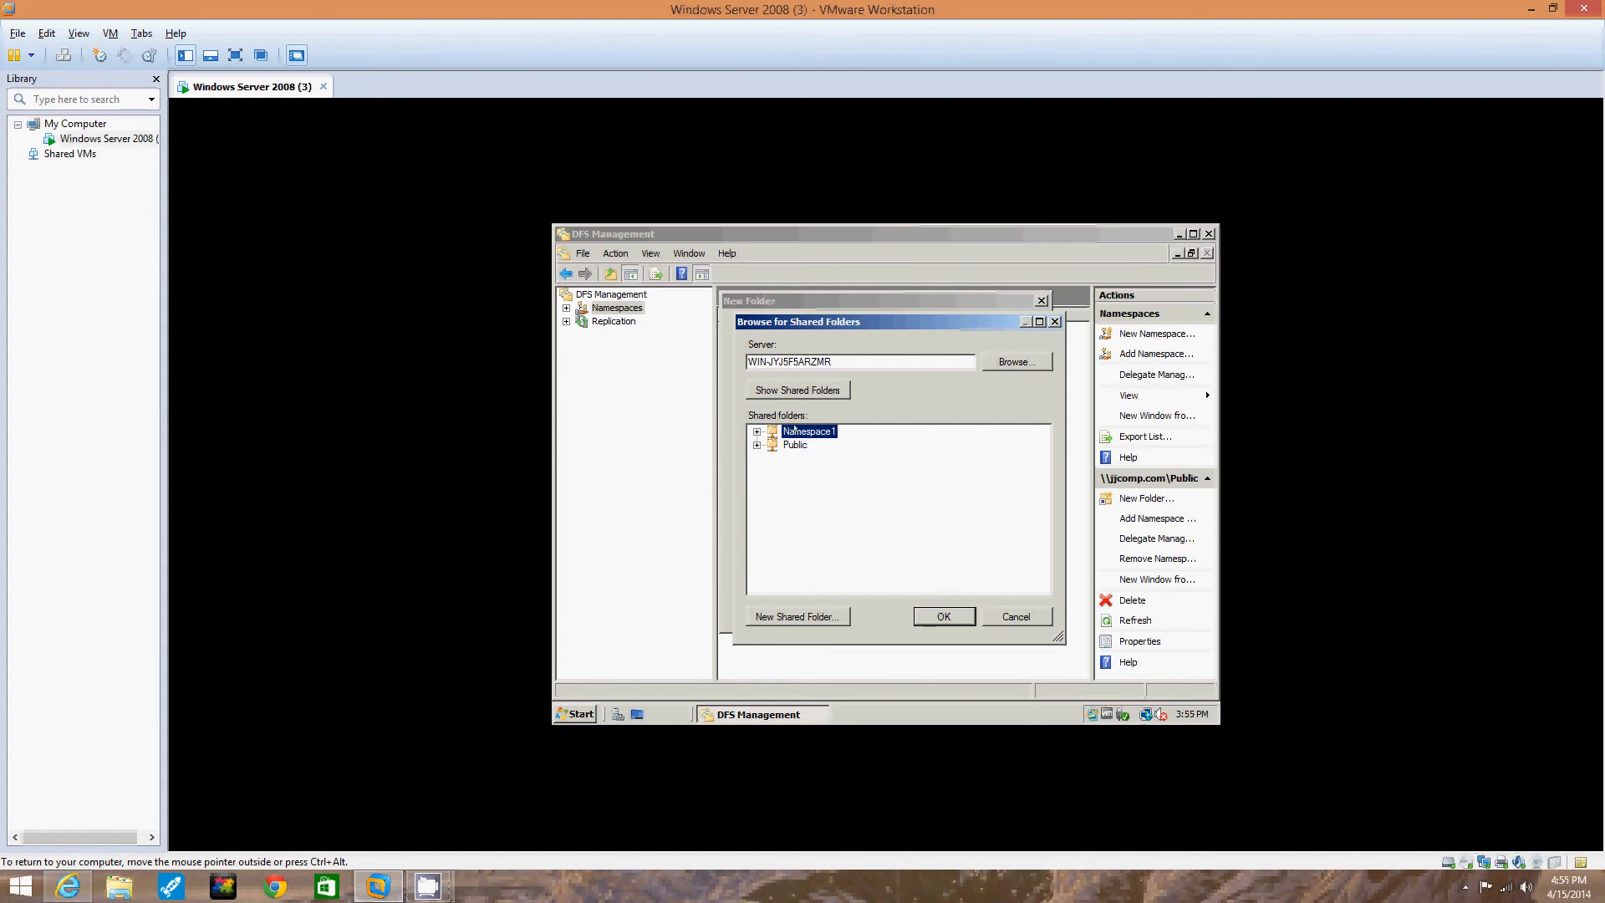
left_click(943, 616)
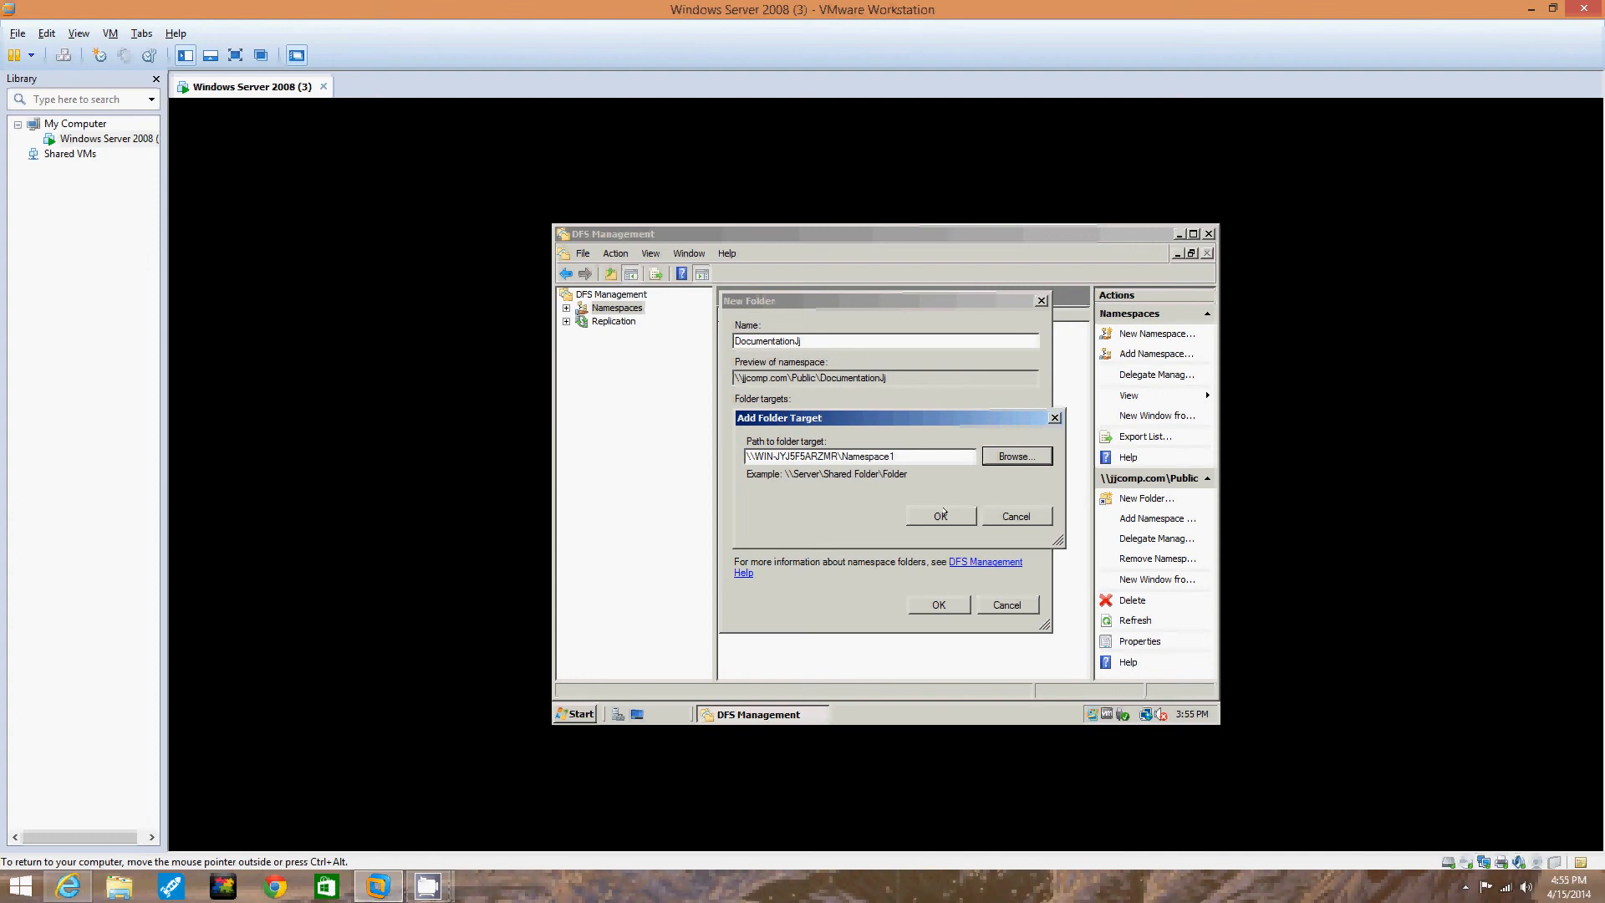
mouse_move(941, 515)
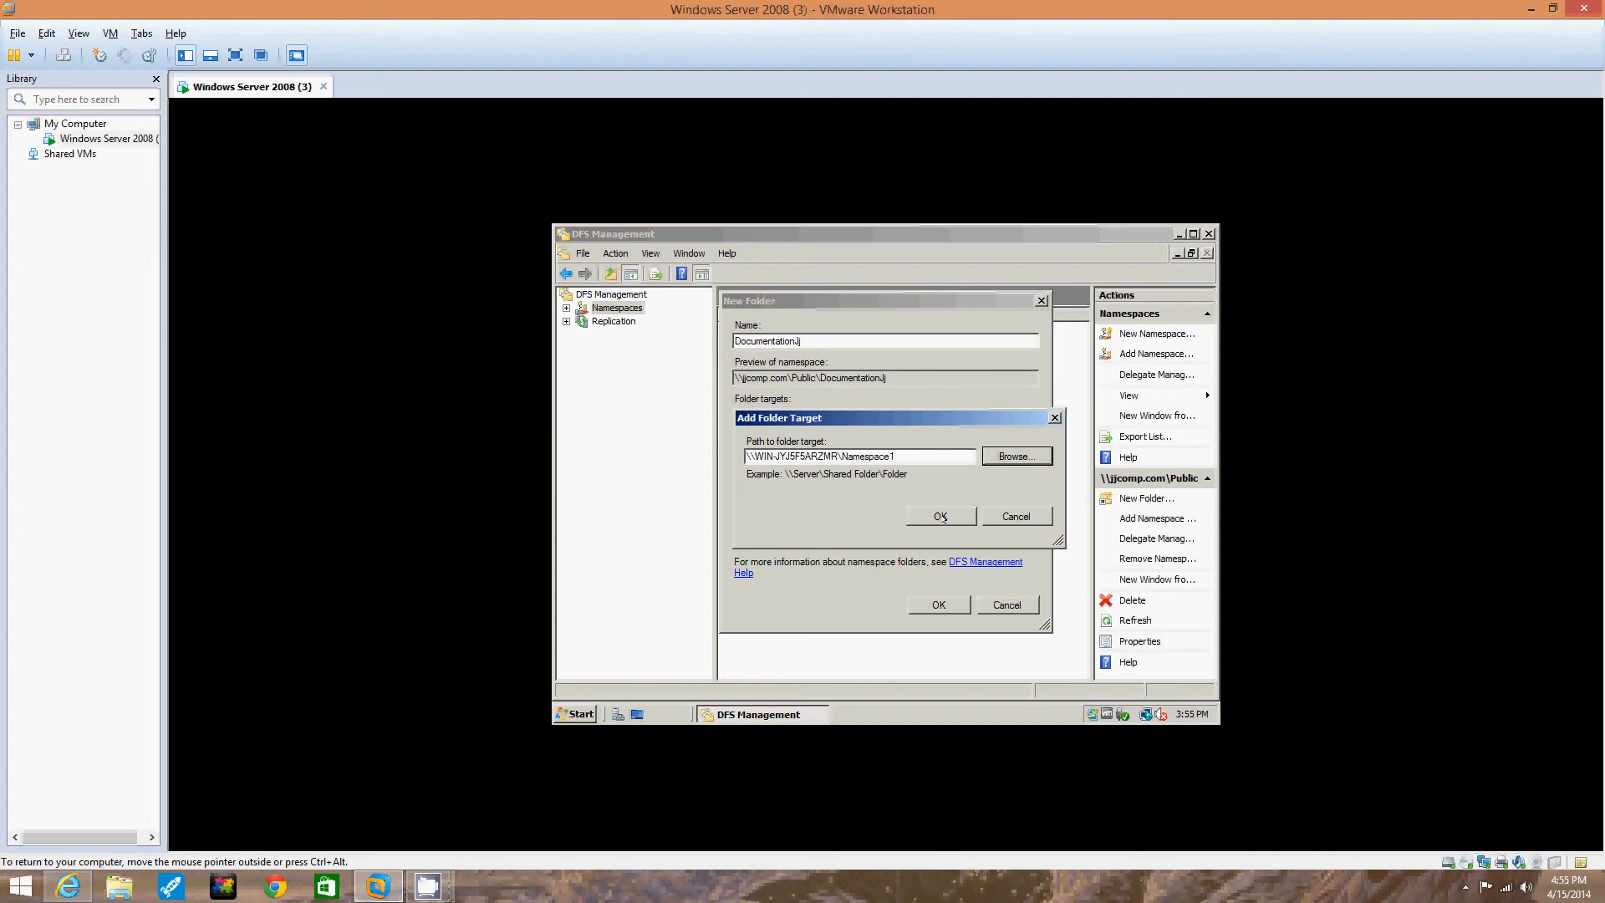
left_click(938, 515)
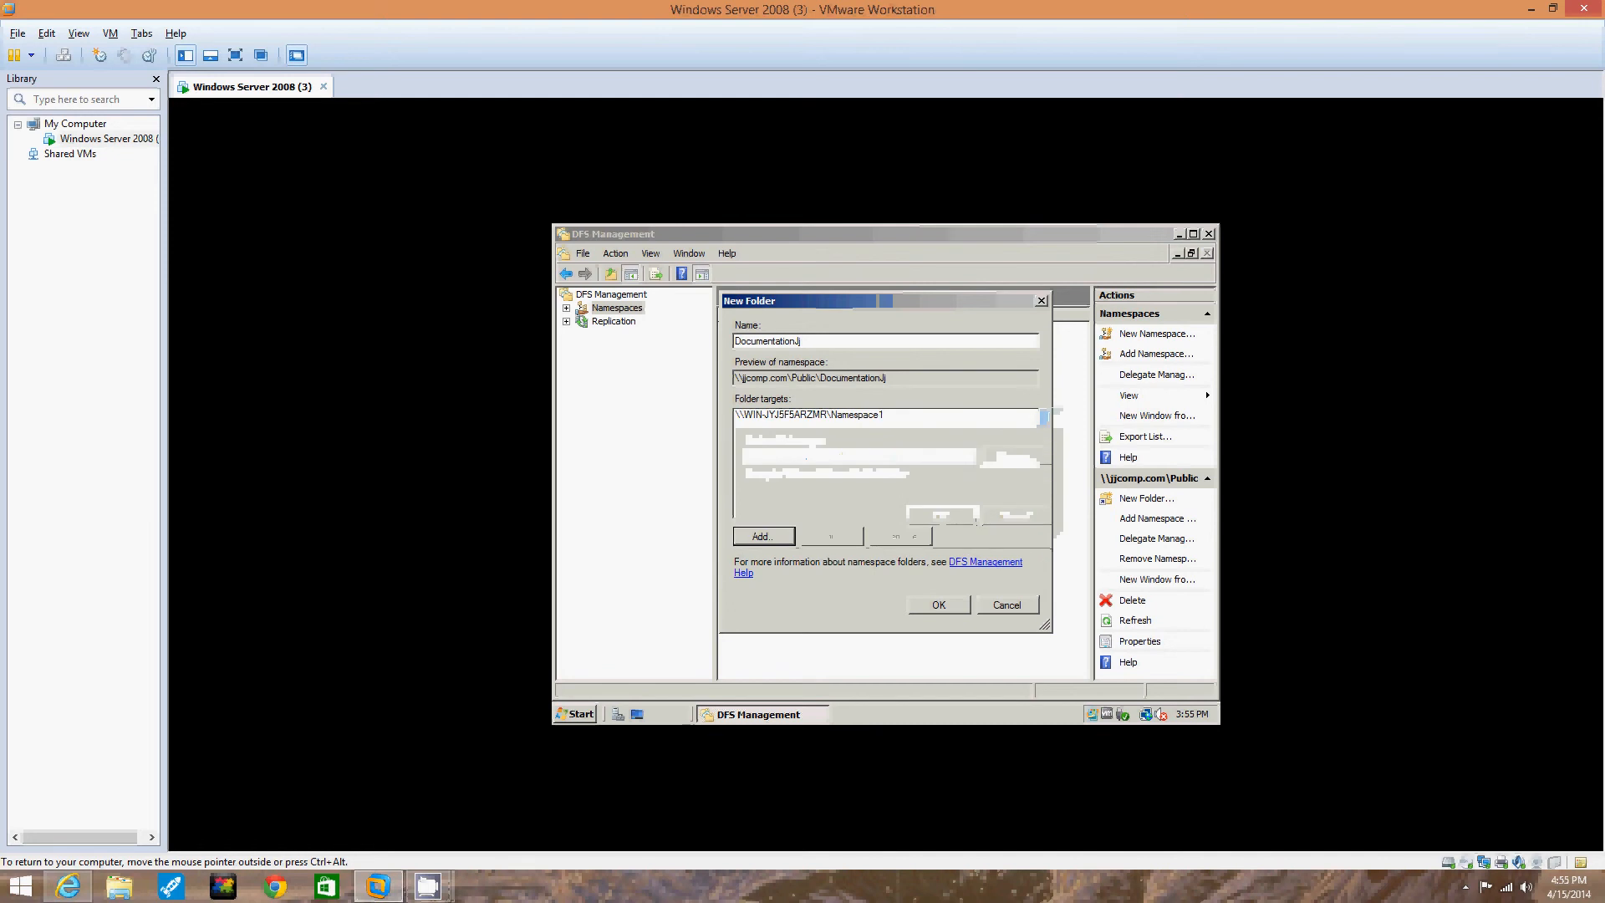
mouse_move(822, 448)
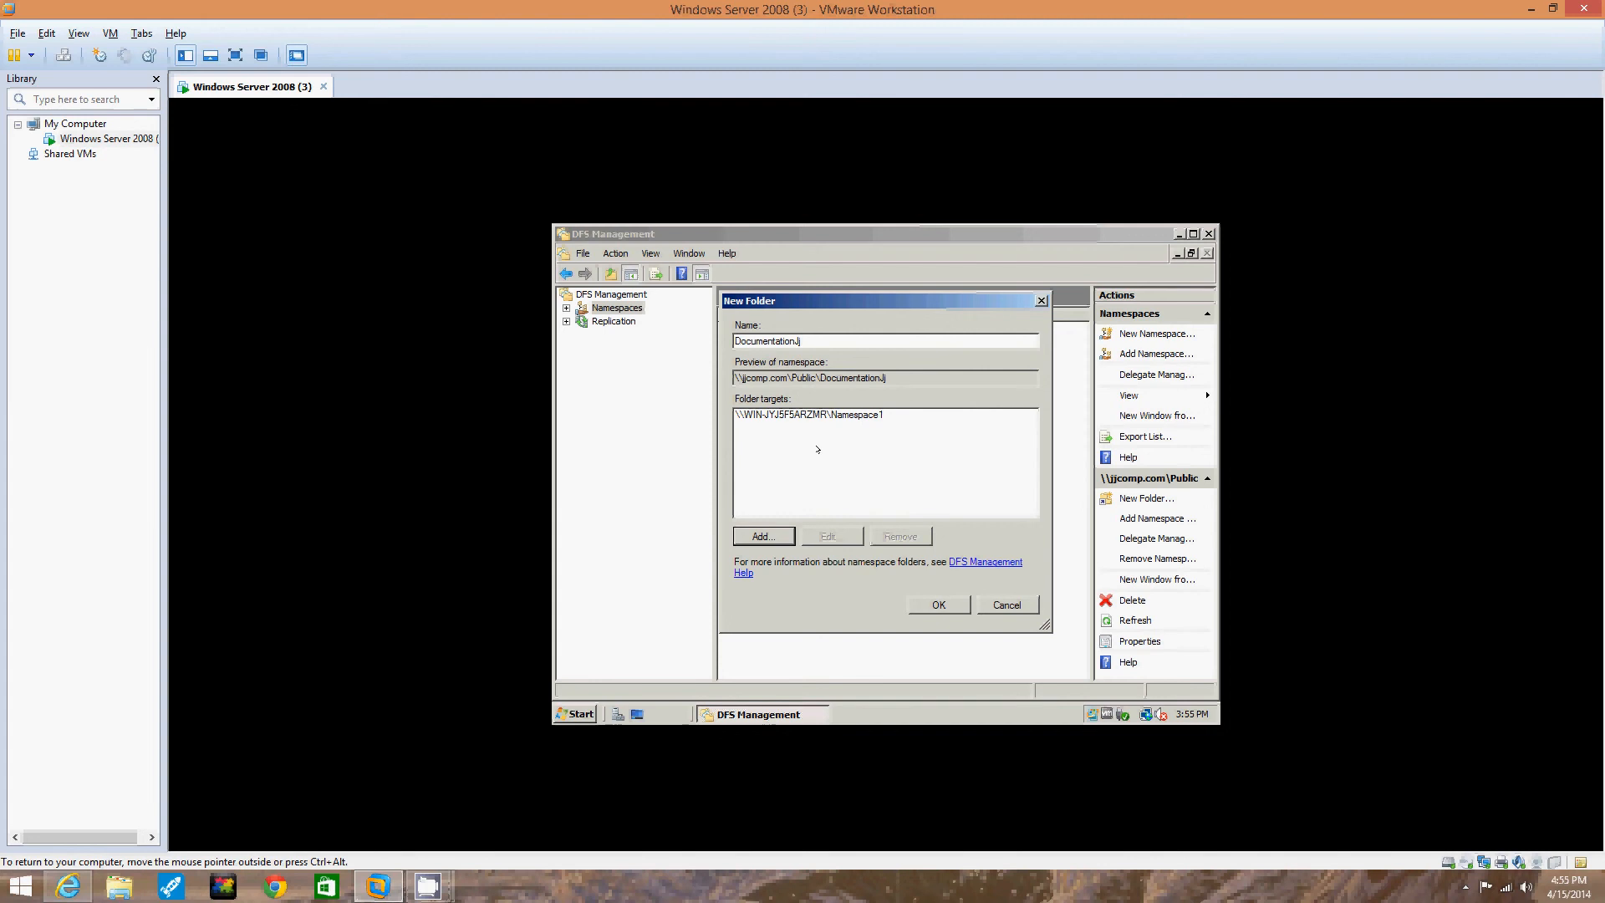
mouse_move(939, 602)
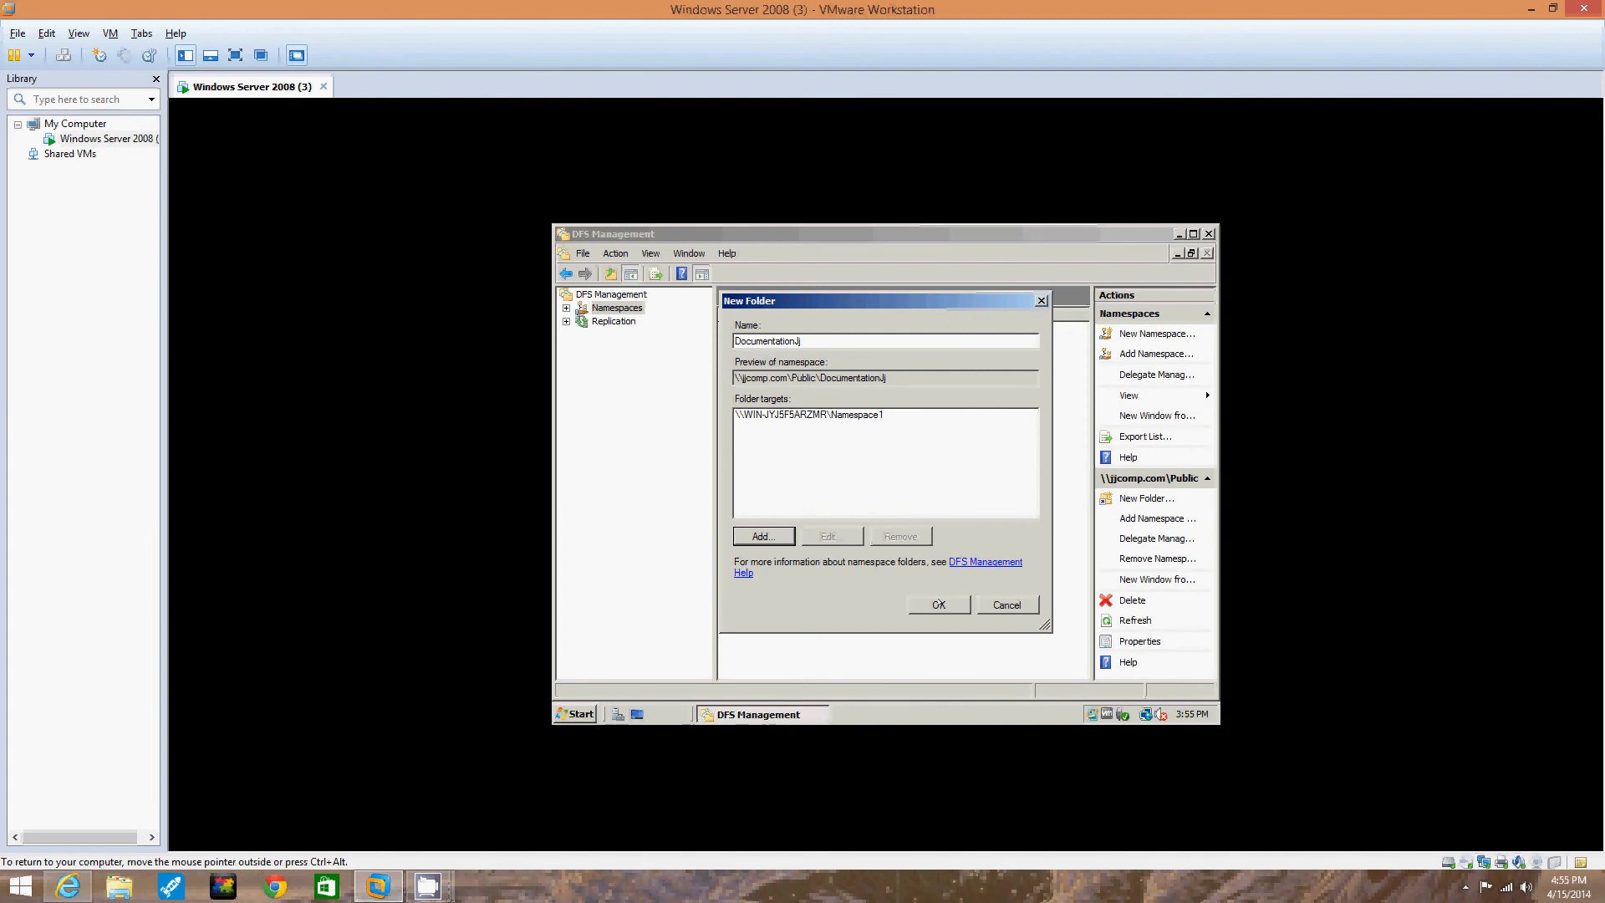
Step: Confirm the DocumentationJJ folder, check it under Namespaces, and close DFS Management
left_click(937, 604)
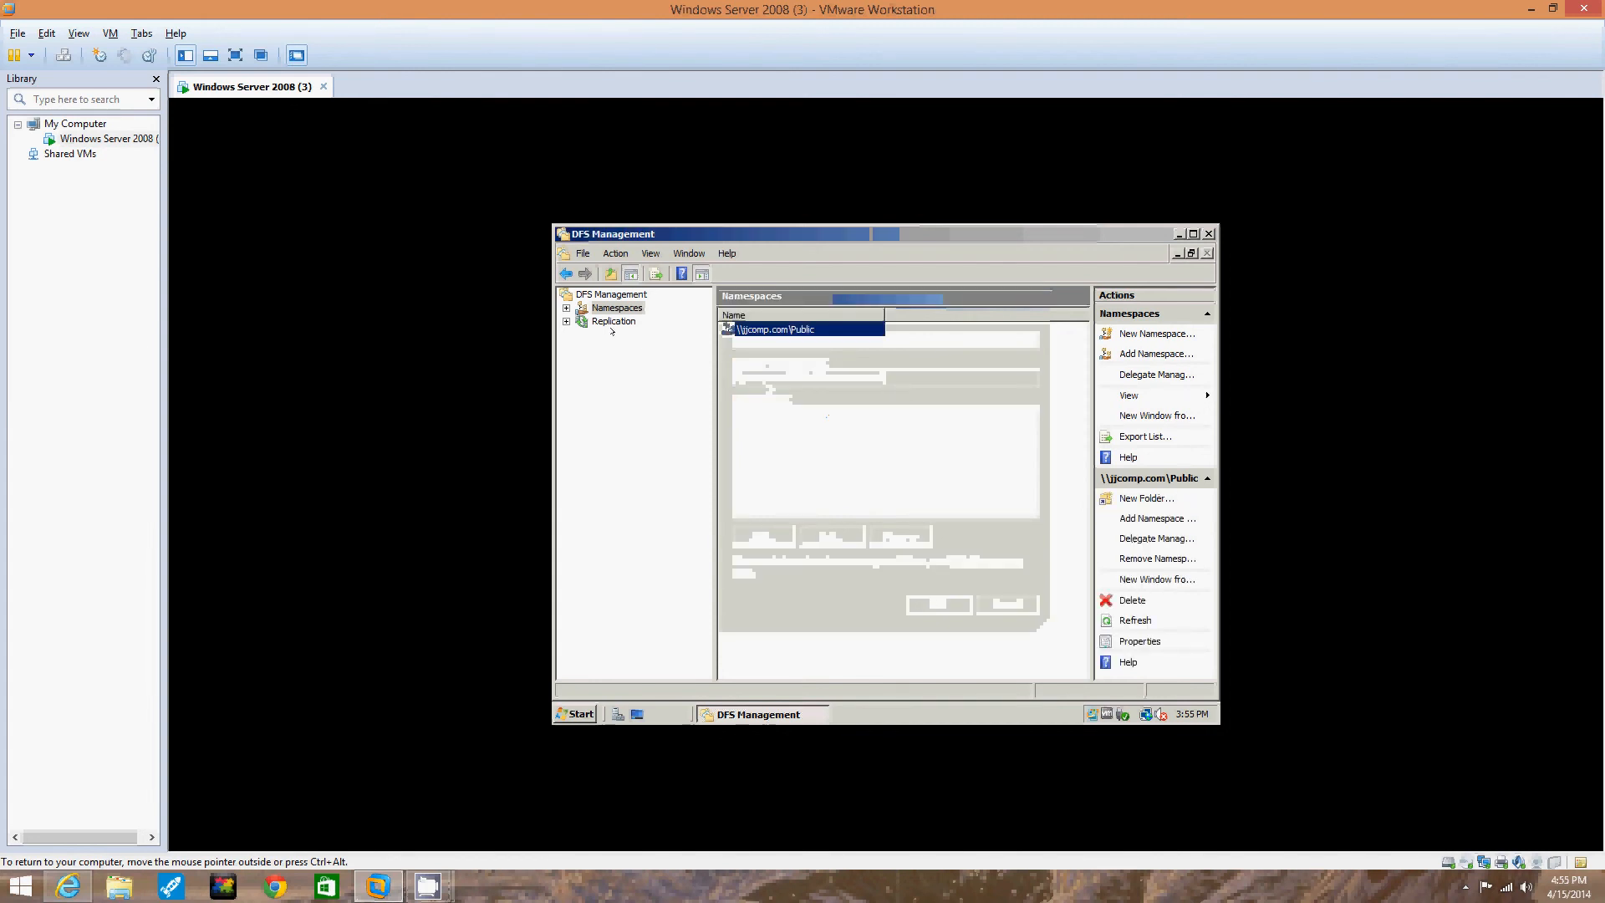
left_click(617, 307)
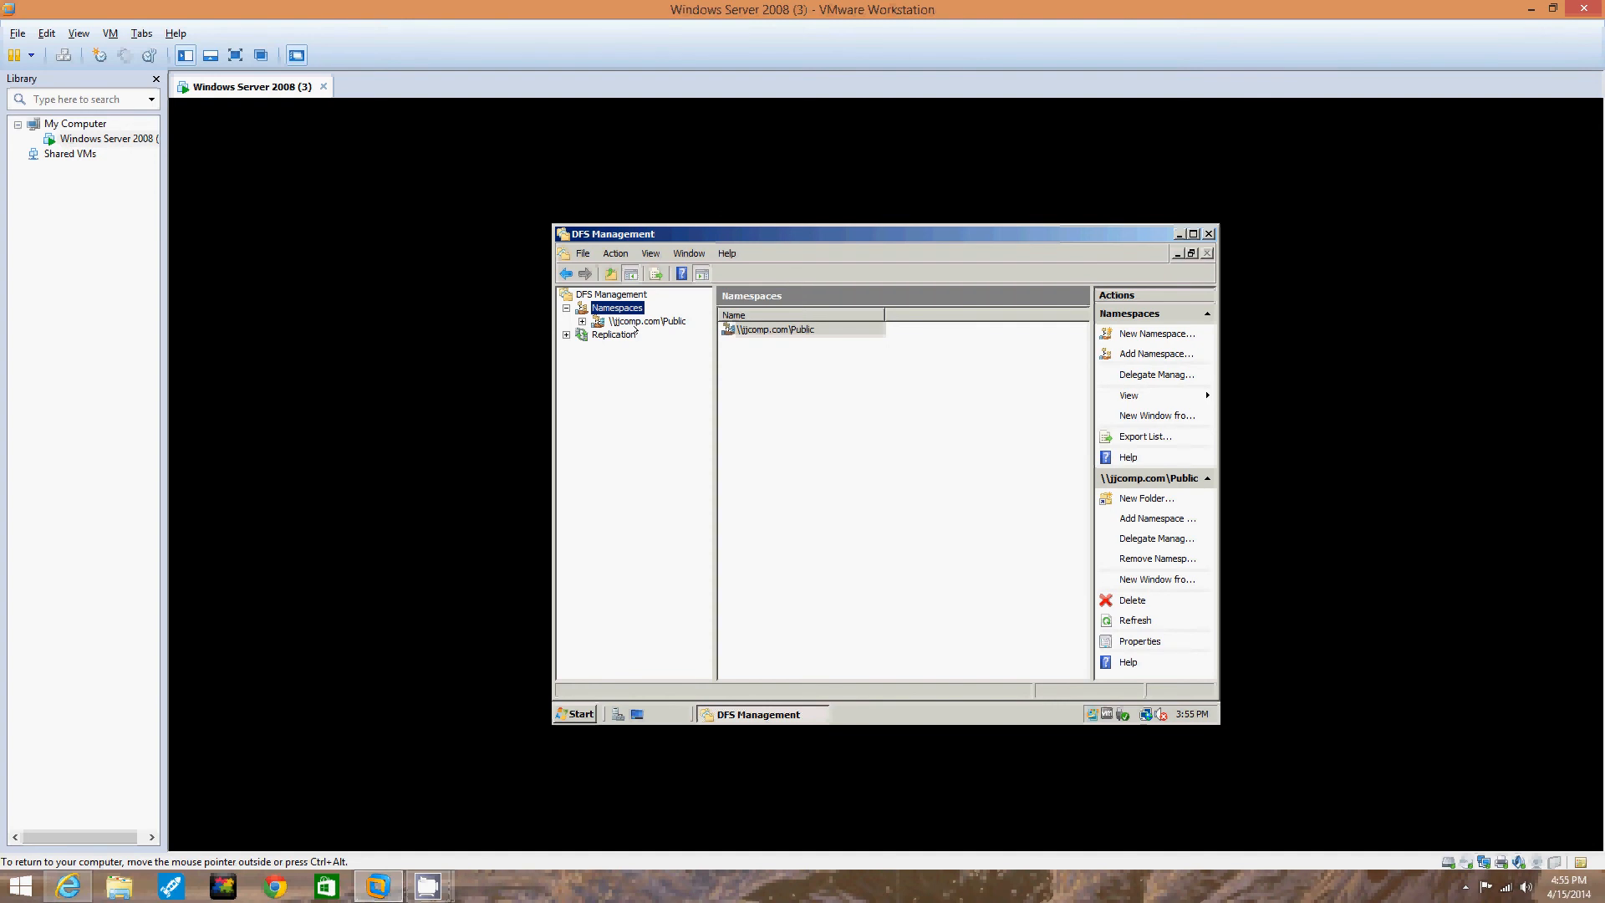
left_click(1180, 233)
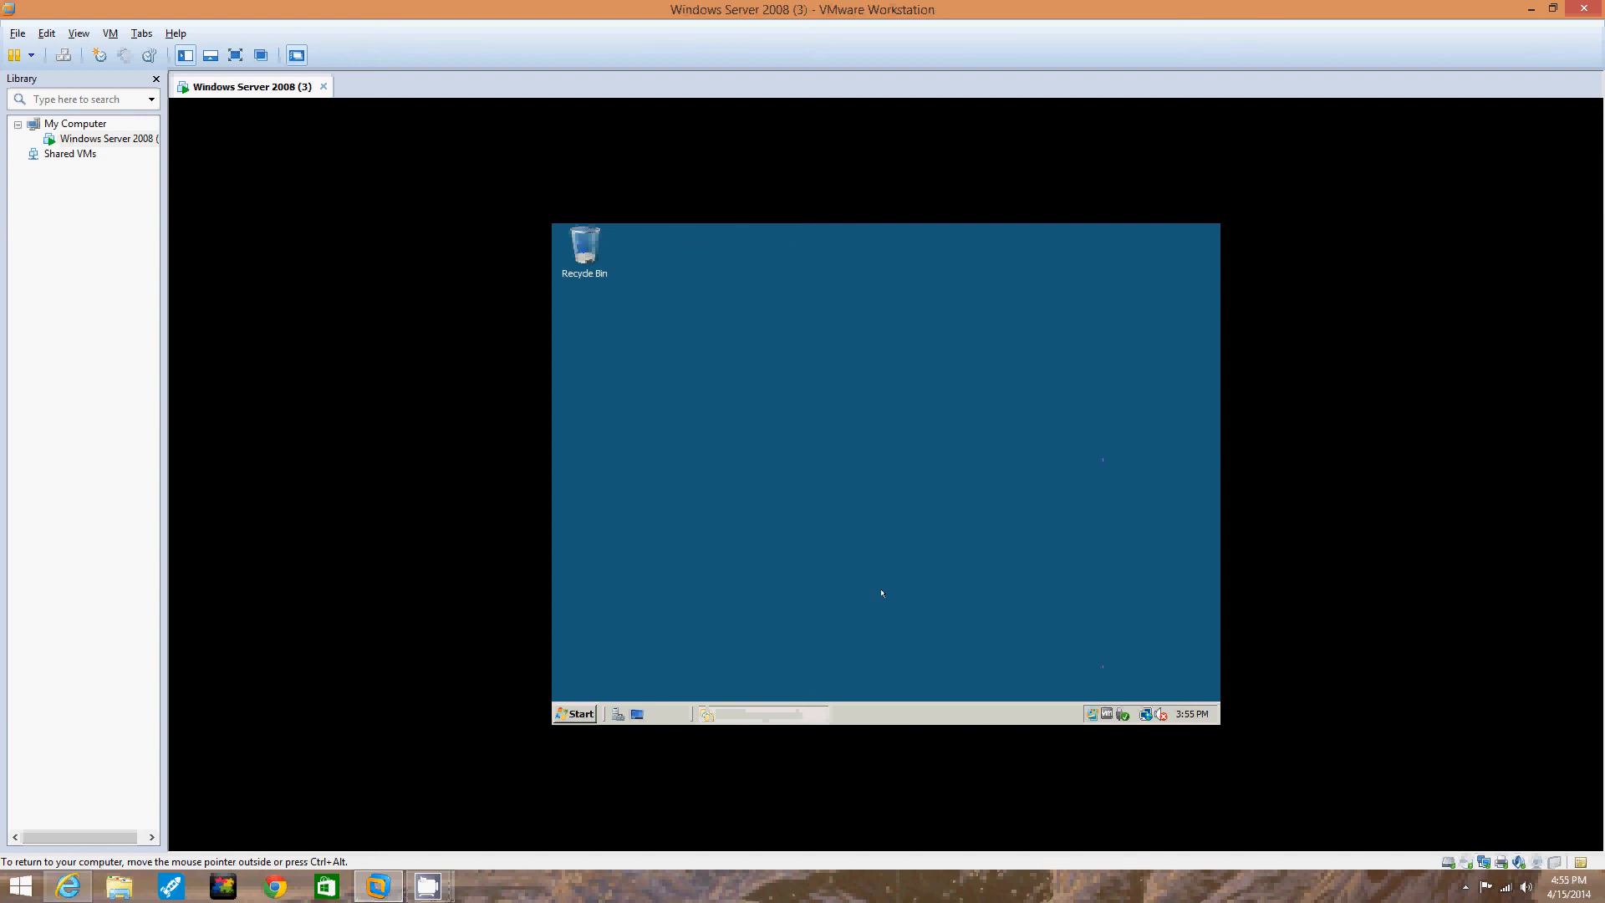